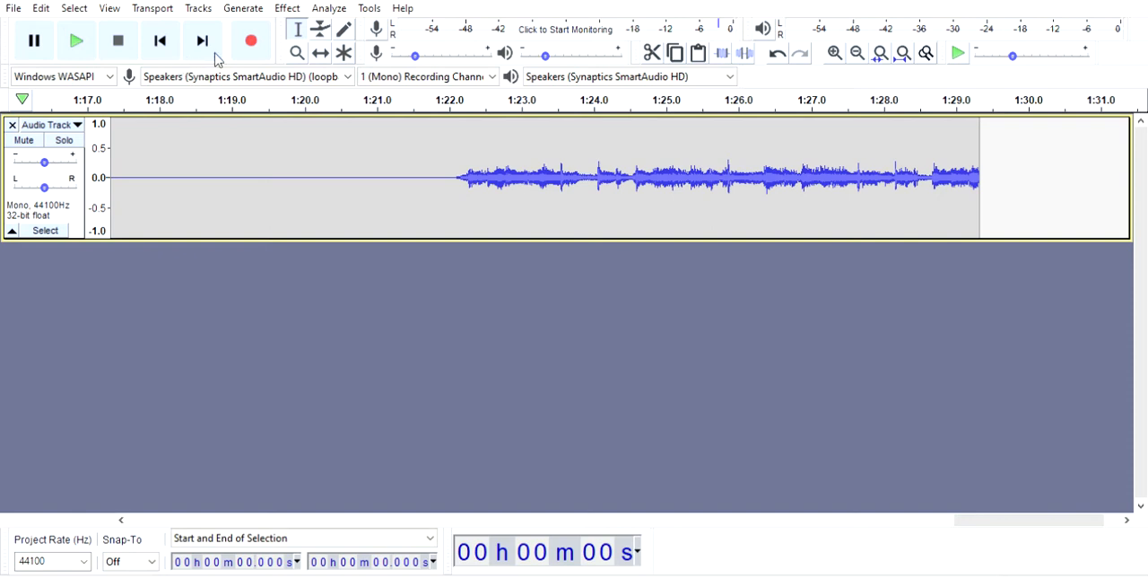
{"action": "mouse_move", "coordinate": [347, 325]}
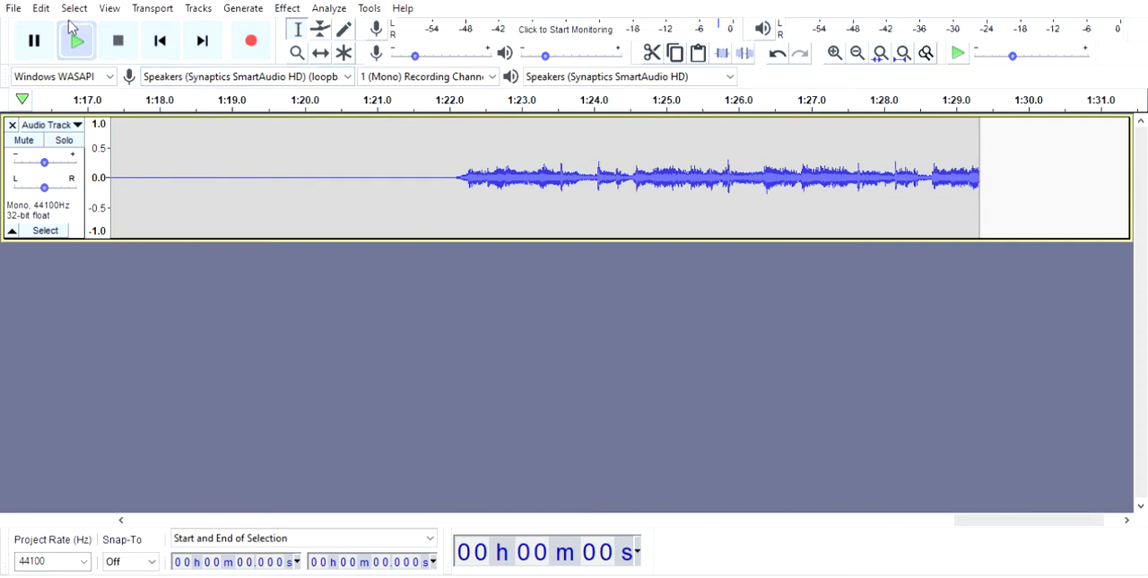
Start playback of the recorded mono track from the beginning with the Play button
{"action": "left_click", "coordinate": [76, 40]}
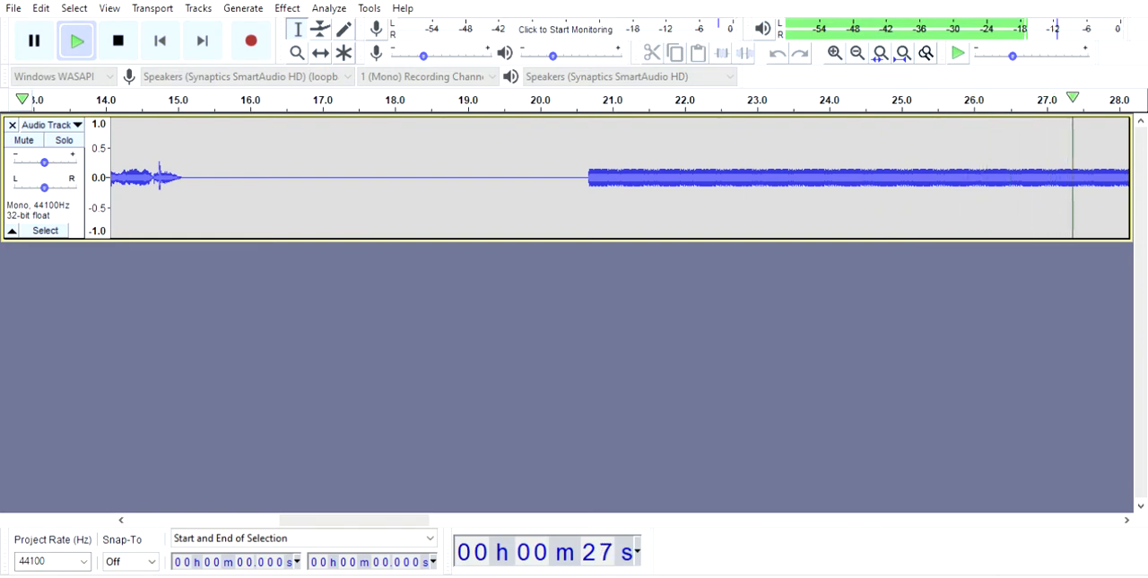
{"action": "scroll", "scroll_direction": "right", "scroll_amount": 3}
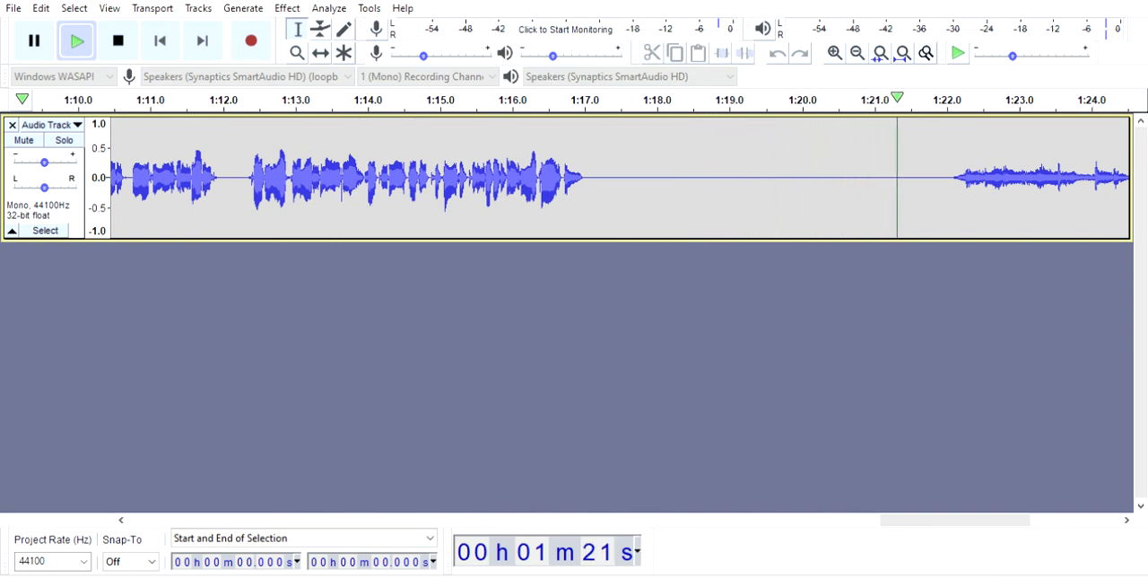
{"action": "left_click", "coordinate": [76, 40]}
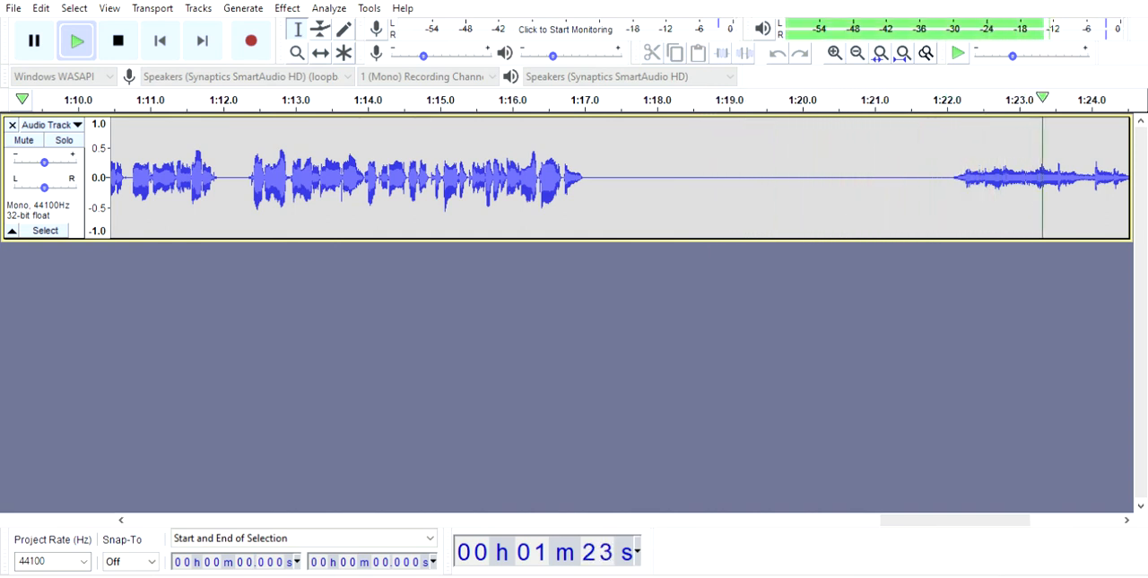